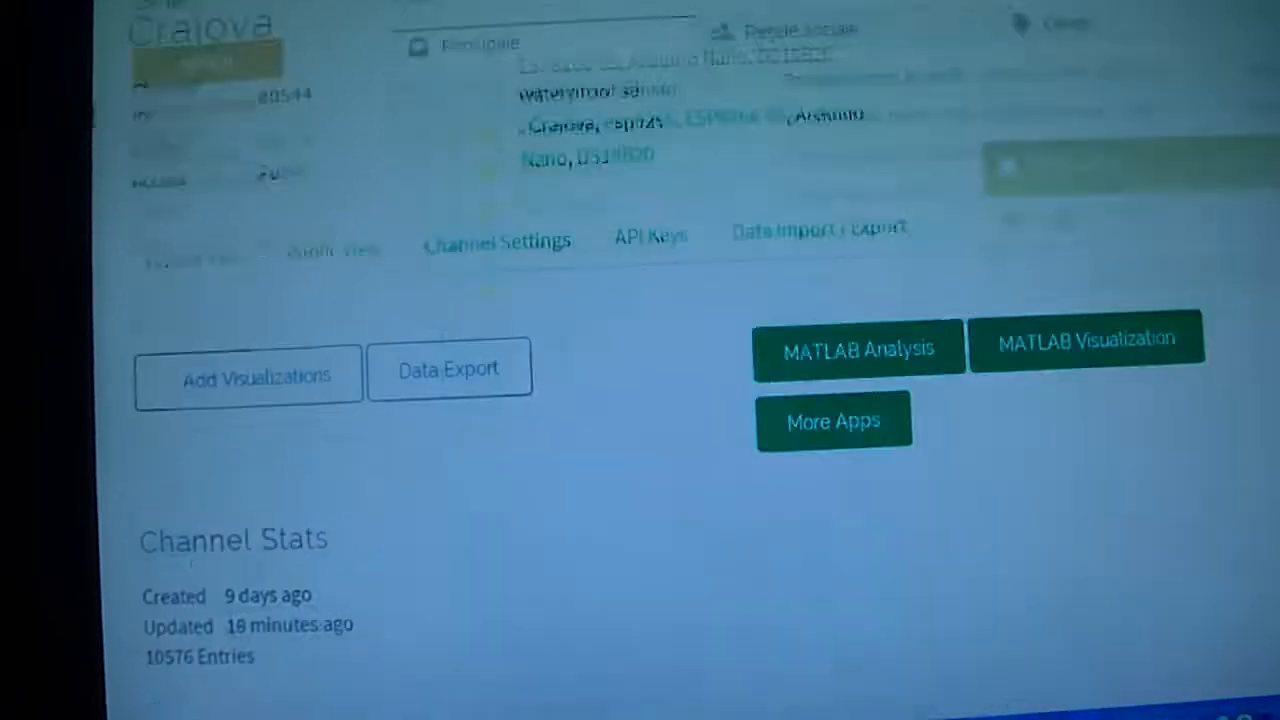
pyautogui.scroll(-3)
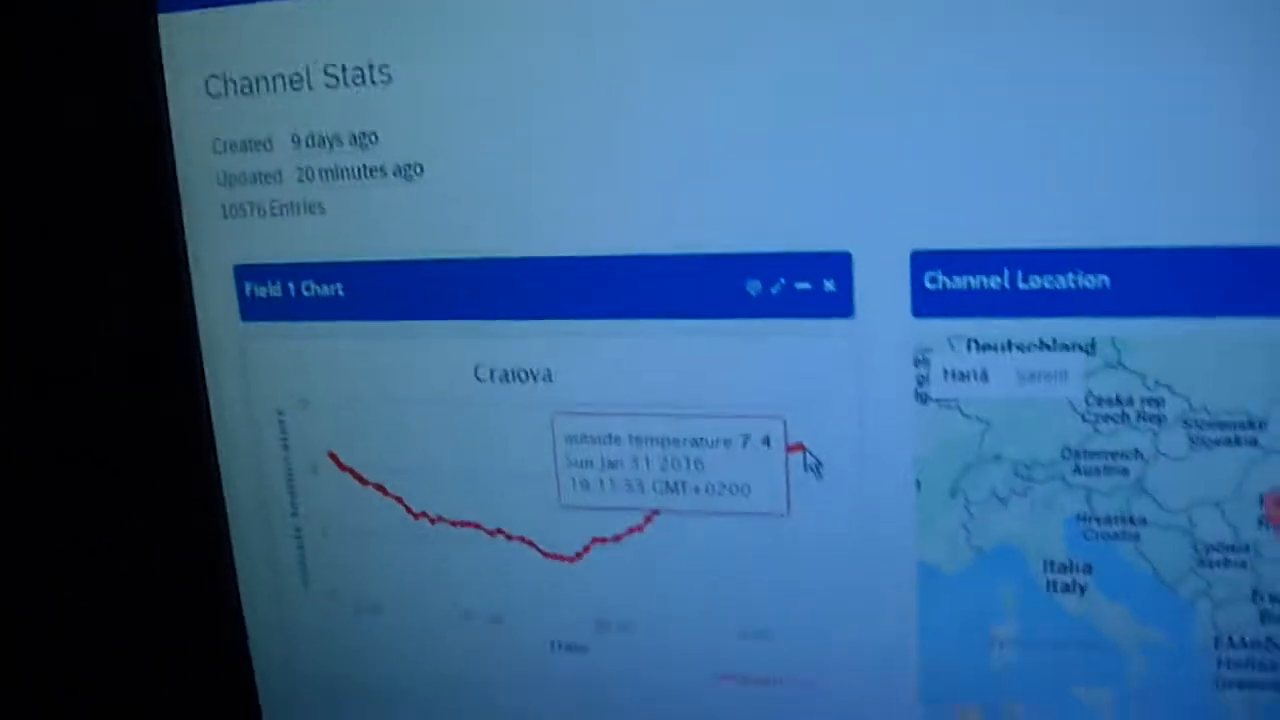
pyautogui.scroll(-3)
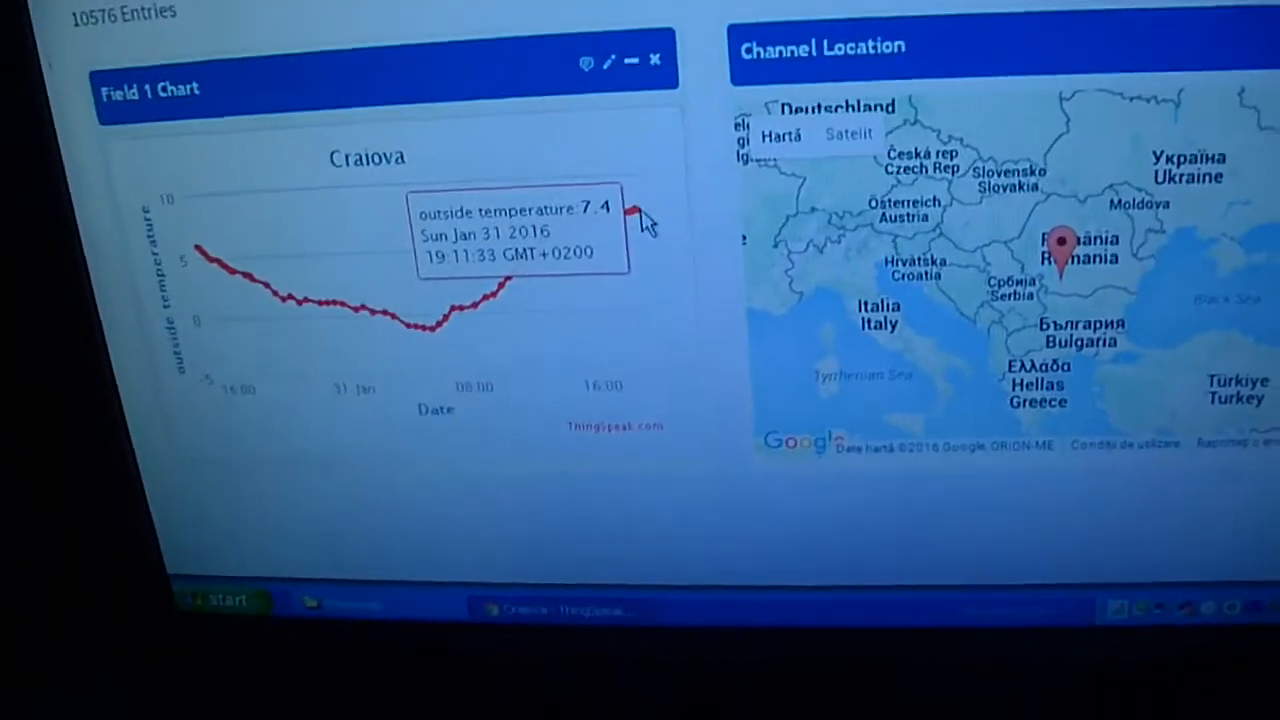
pyautogui.scroll(3)
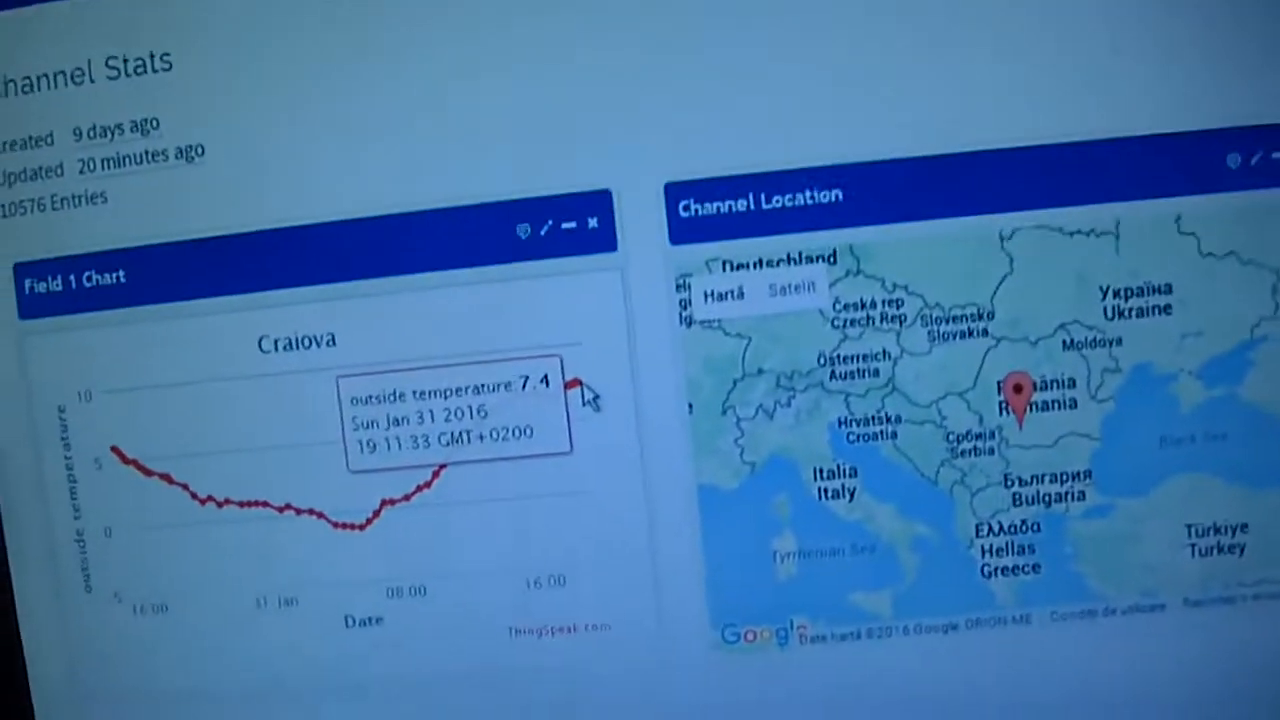
pyautogui.scroll(-3)
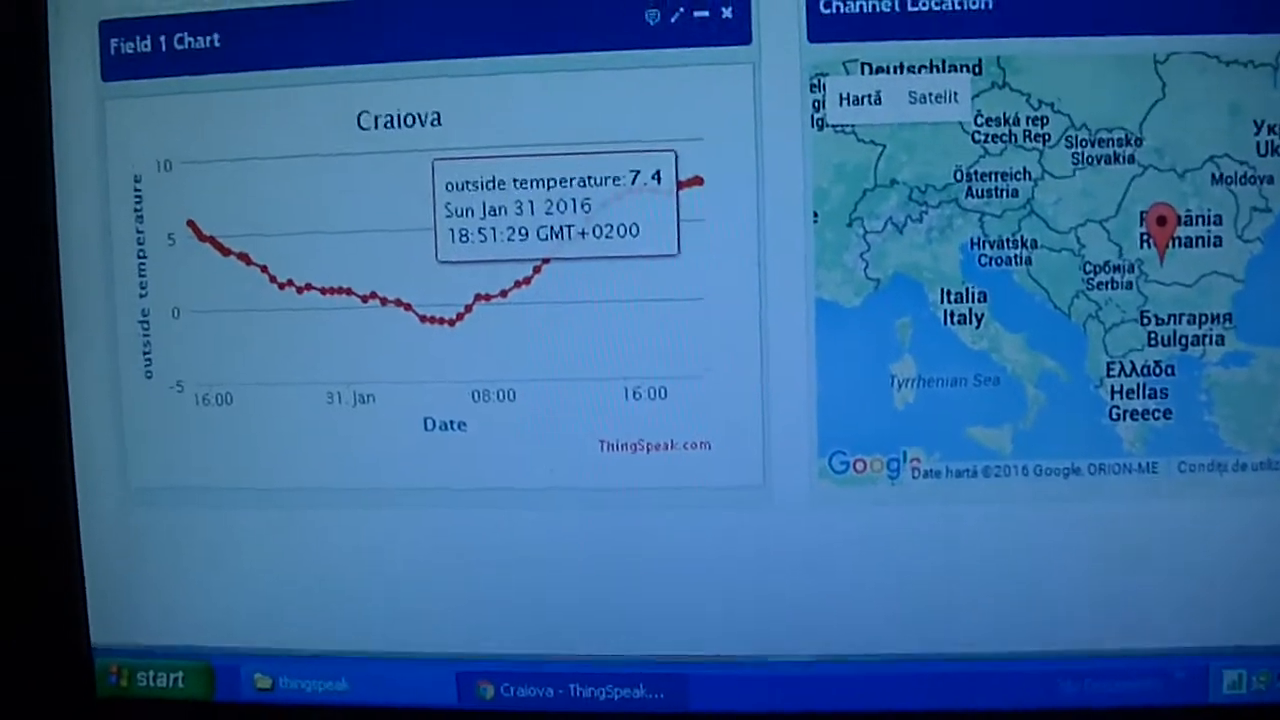
pyautogui.scroll(3)
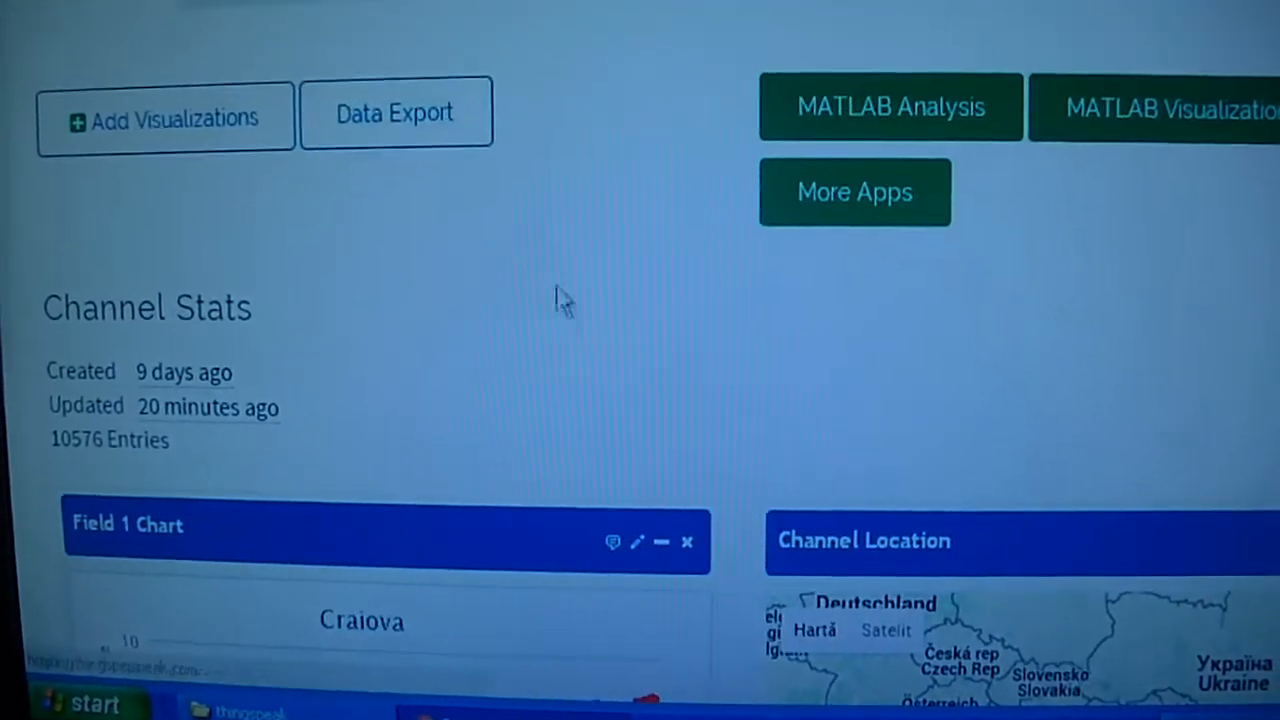
pyautogui.scroll(-3)
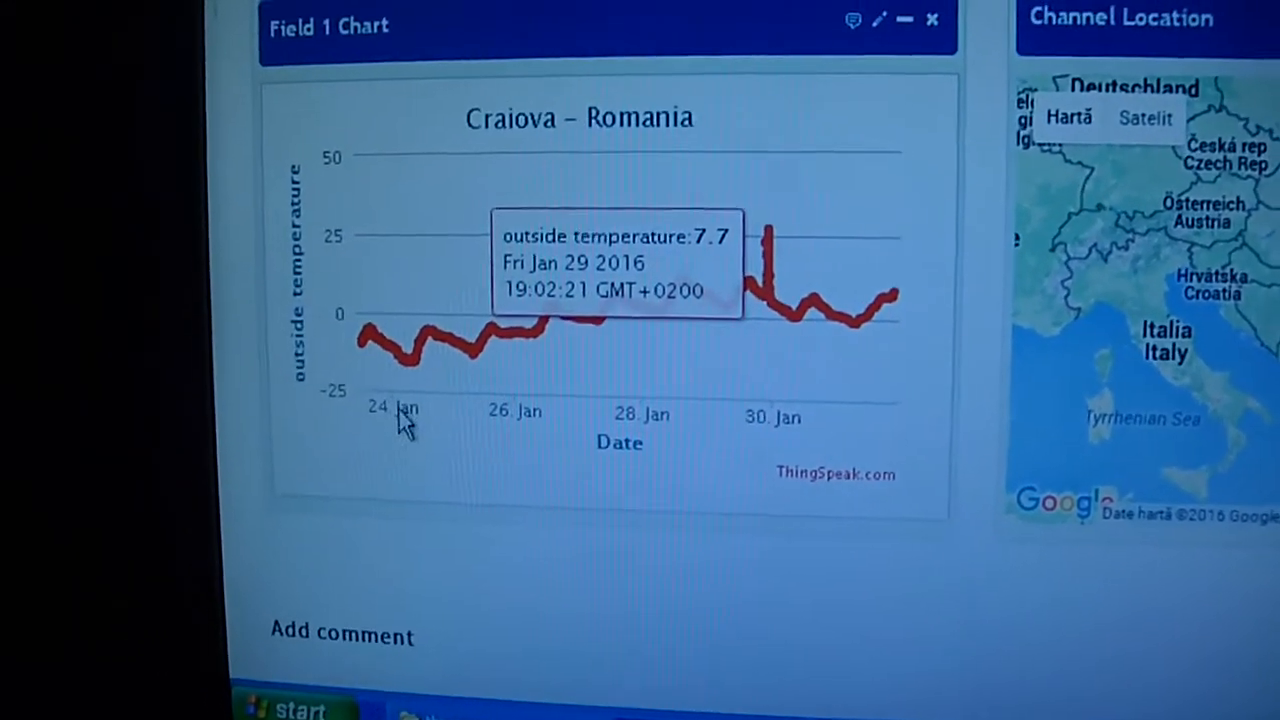
pyautogui.moveTo(476, 376)
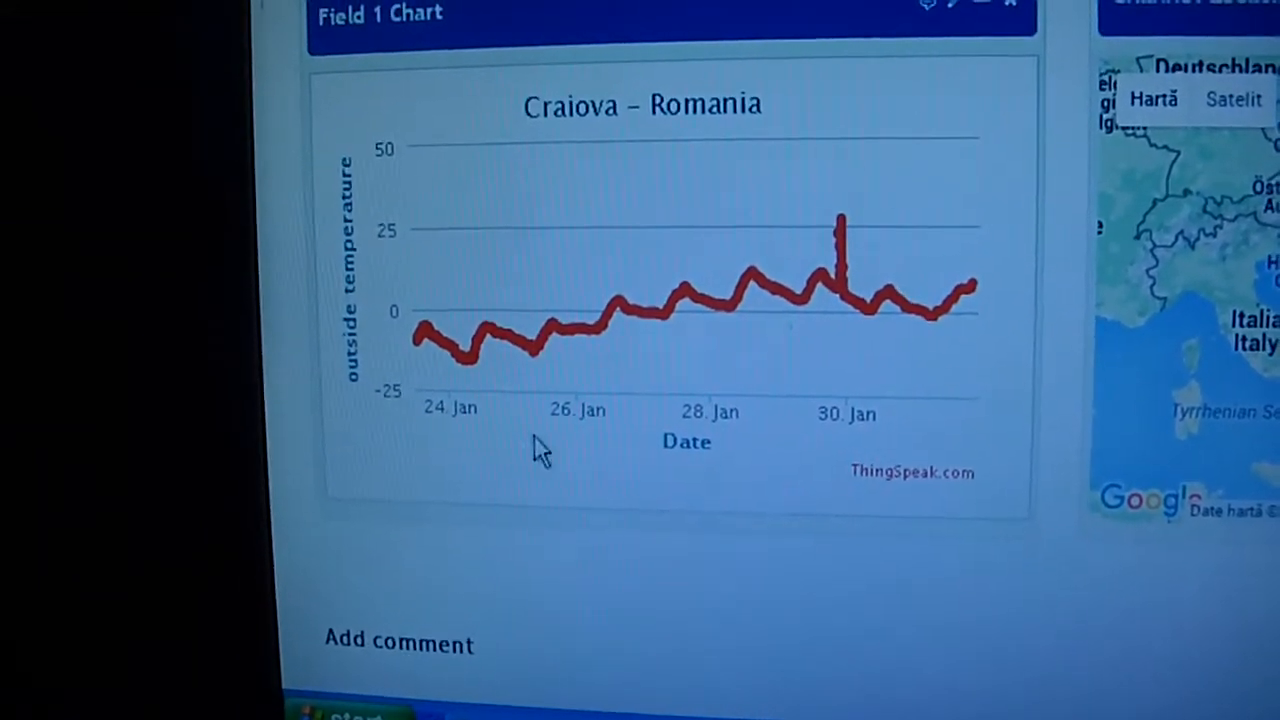
pyautogui.scroll(-3)
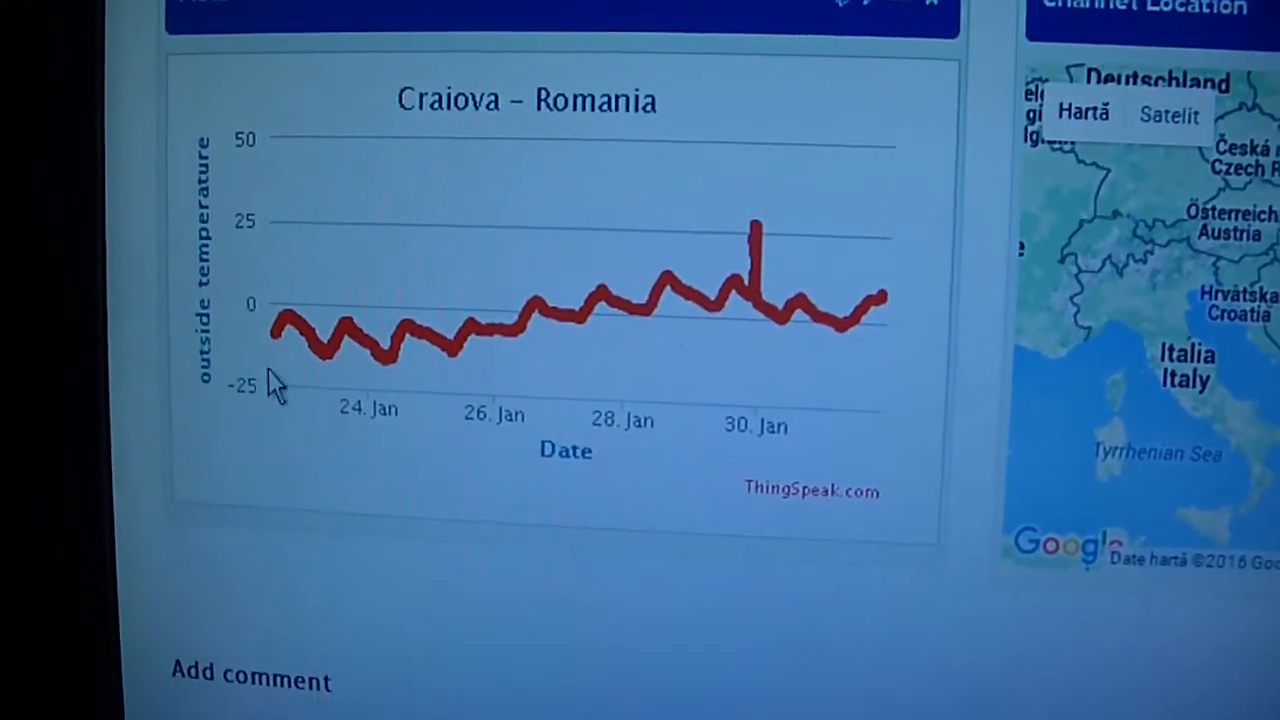
pyautogui.moveTo(370, 350)
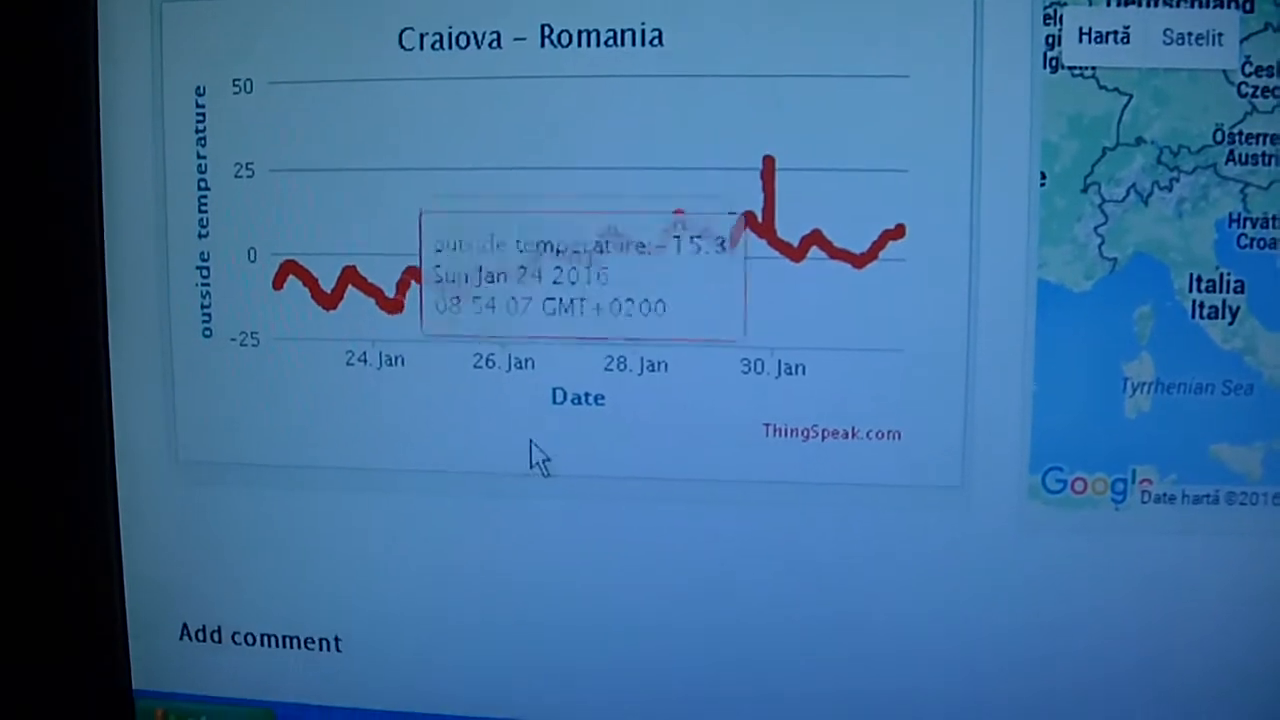
pyautogui.moveTo(910, 216)
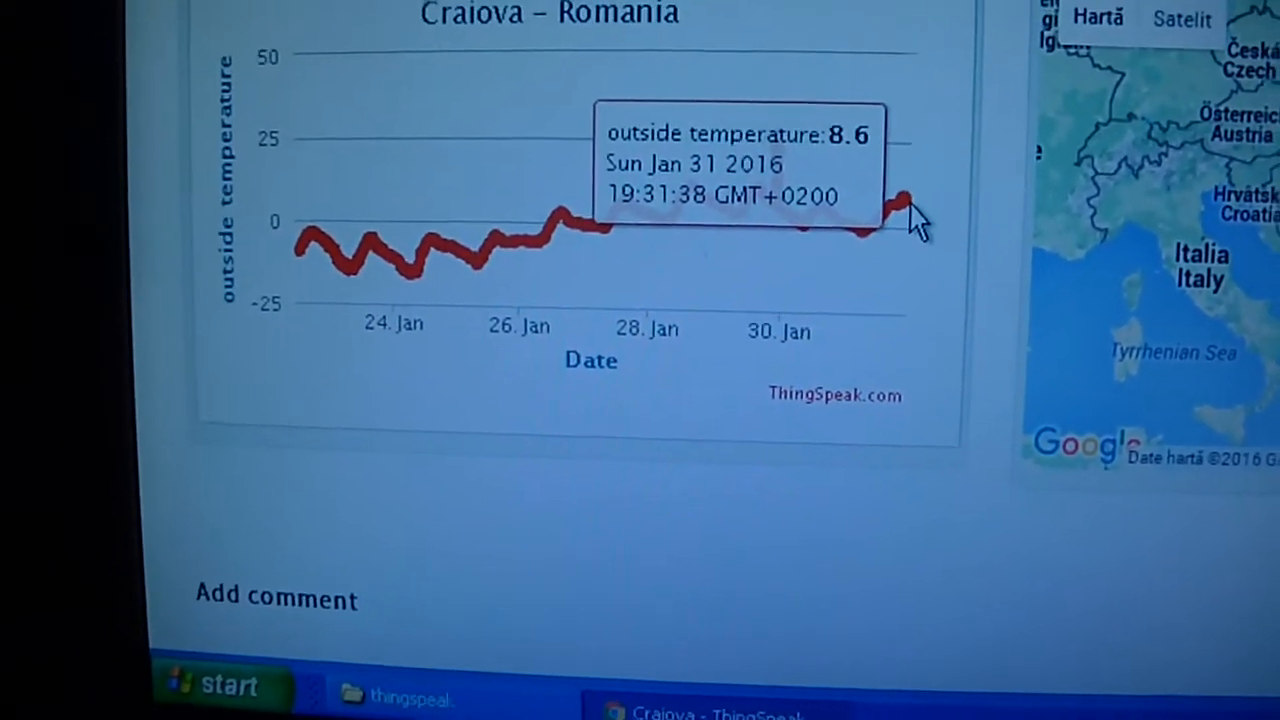